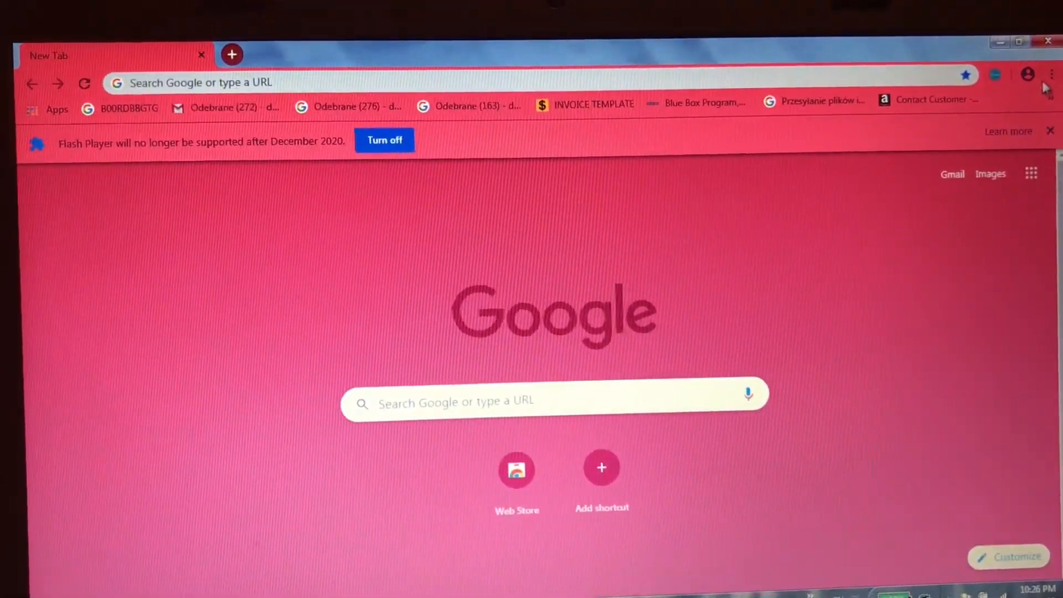
# Step: Open a new incognito window from Chrome's three-dot menu
pyautogui.click(1050, 76)
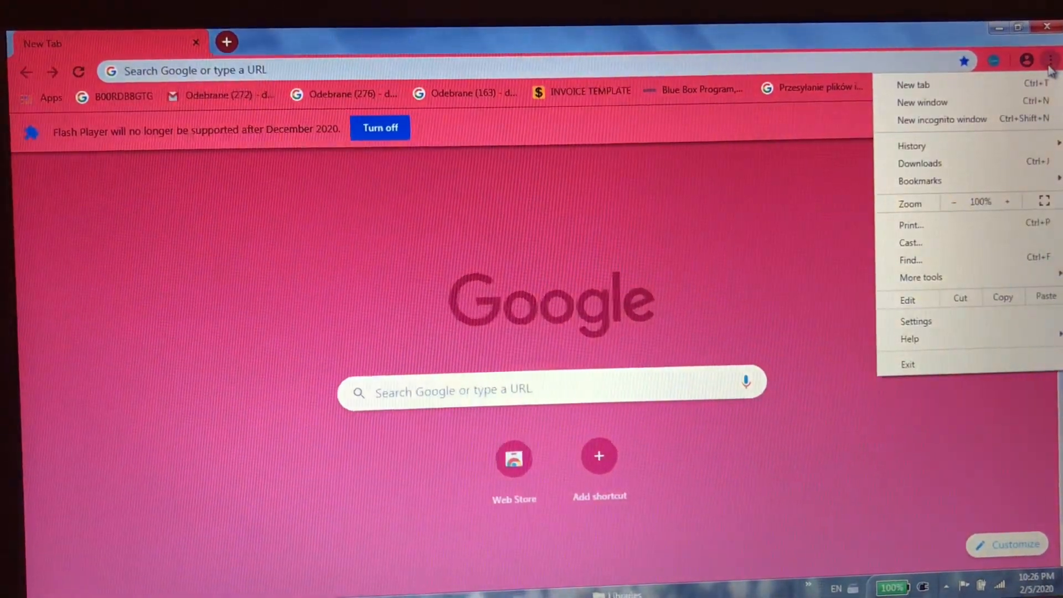
pyautogui.moveTo(959, 113)
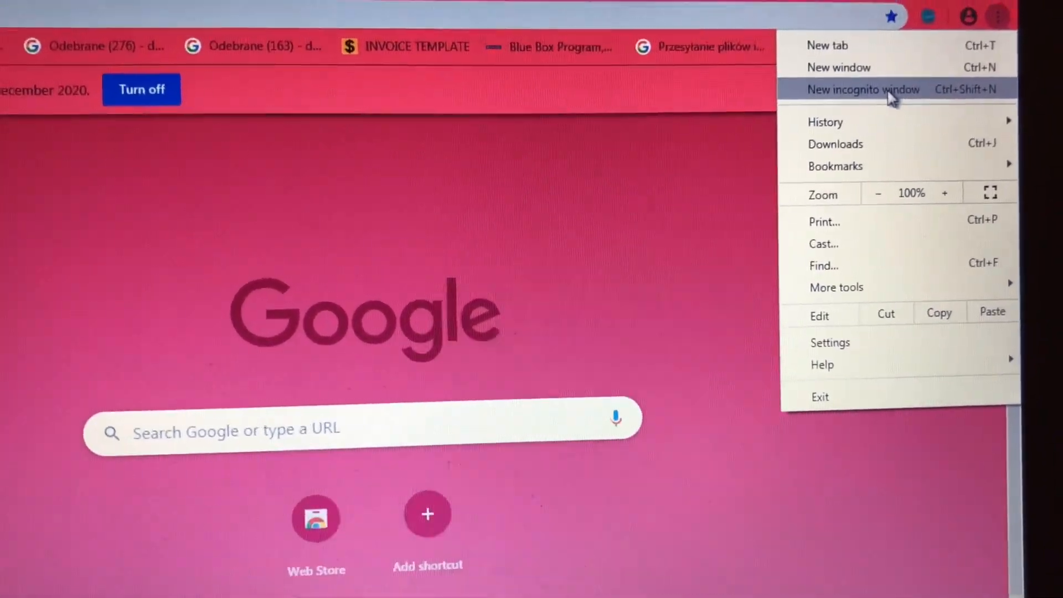
pyautogui.click(863, 89)
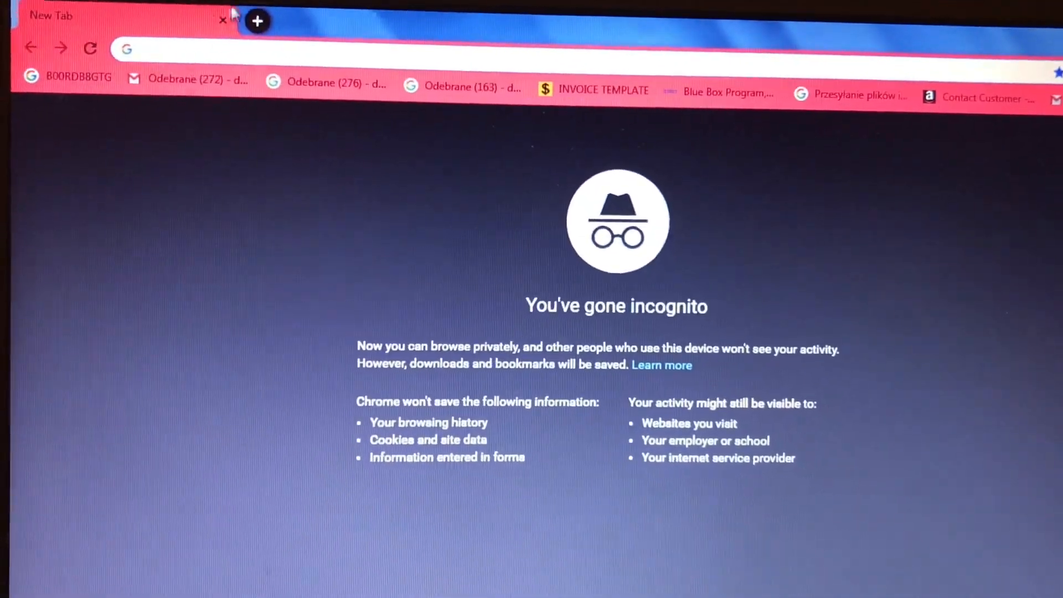
# Step: Search 'youtube', open YouTube, and play the Shakira and J.Lo Pepsi halftime show video
pyautogui.write('youtube')
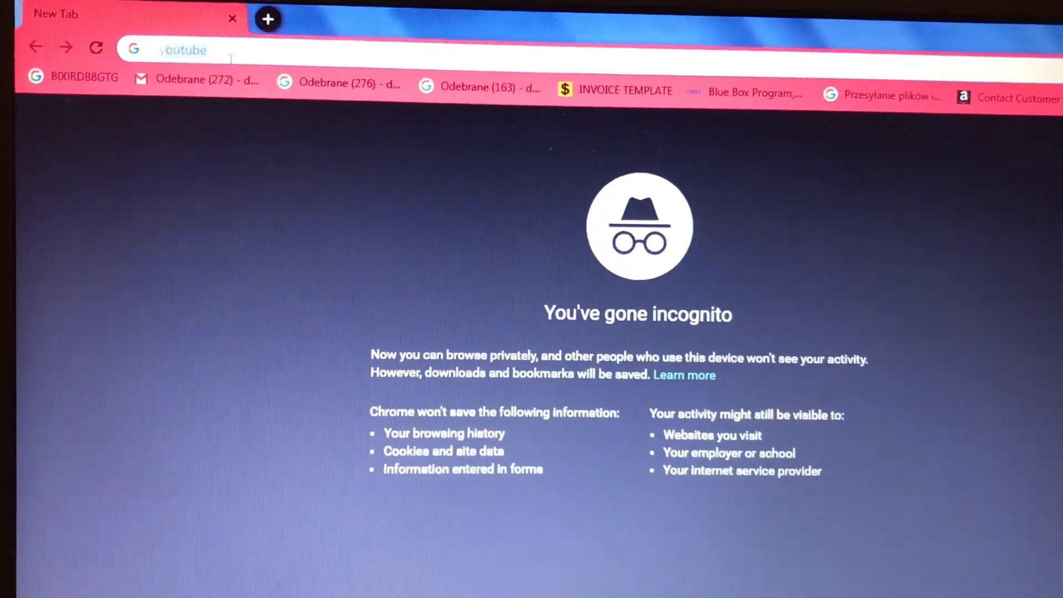
pyautogui.press('Enter')
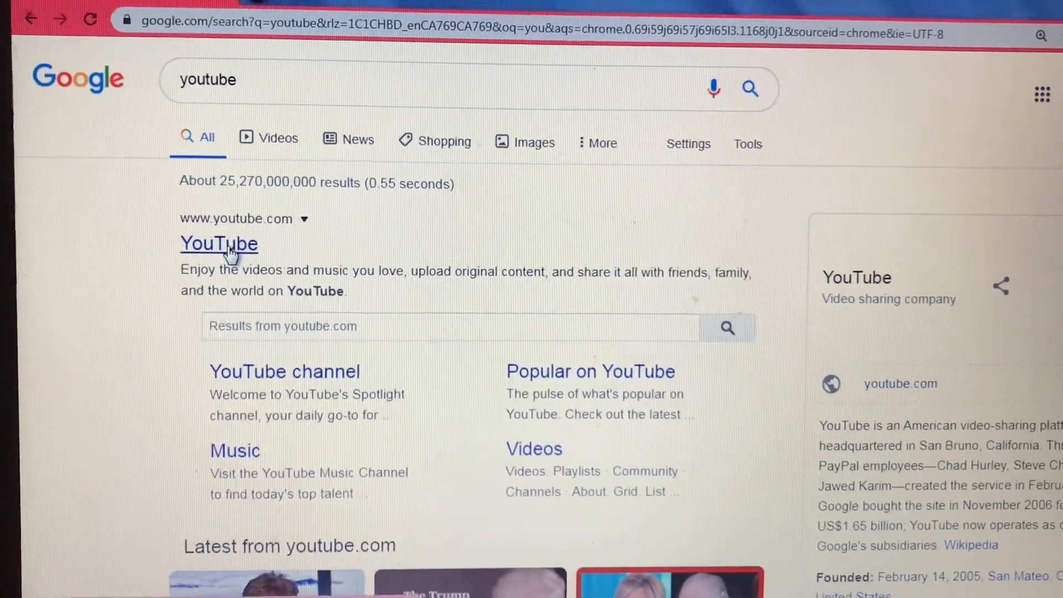
pyautogui.click(219, 243)
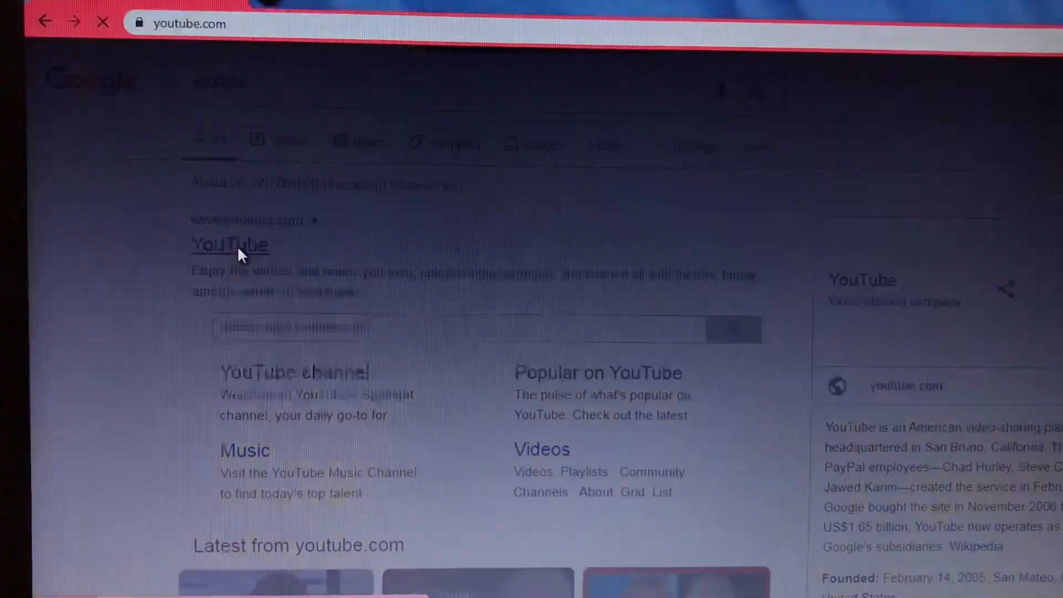
pyautogui.click(230, 245)
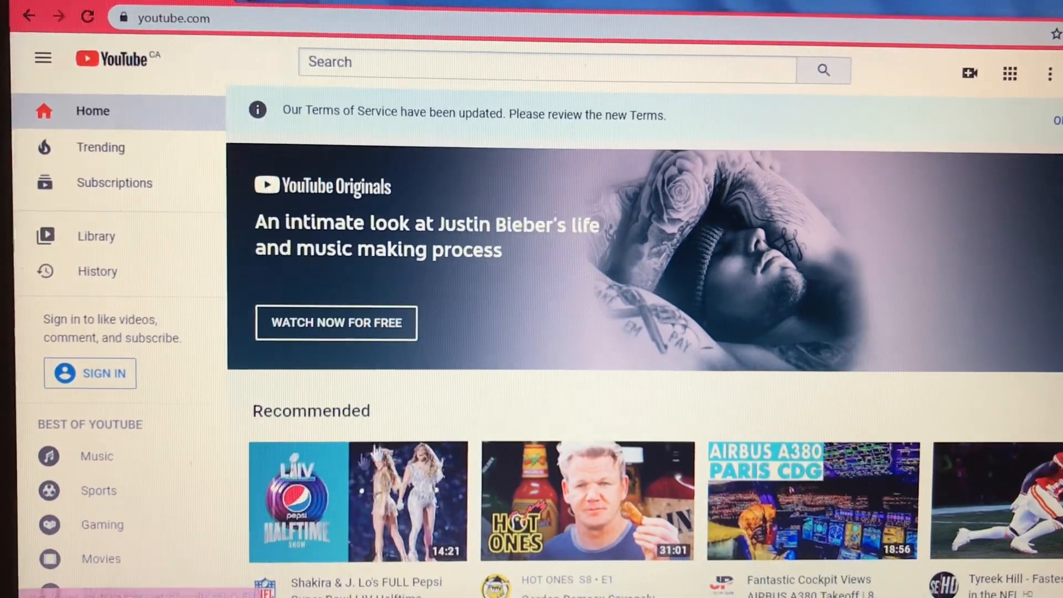
pyautogui.click(358, 501)
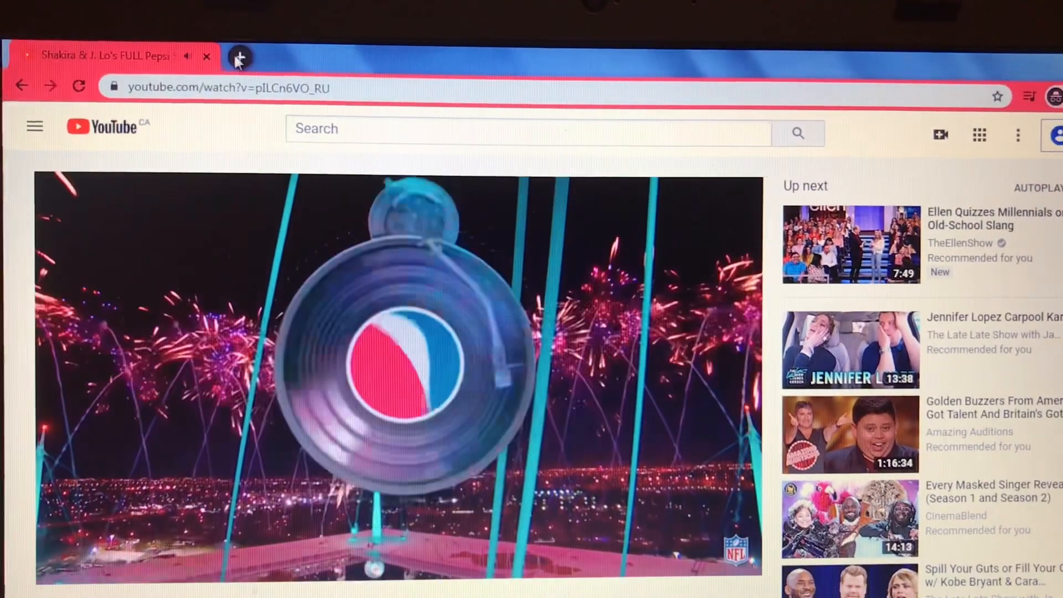
# Step: In a new incognito tab, search youtube and play the Irish People Try snacks video
pyautogui.click(239, 57)
pyautogui.write('you')
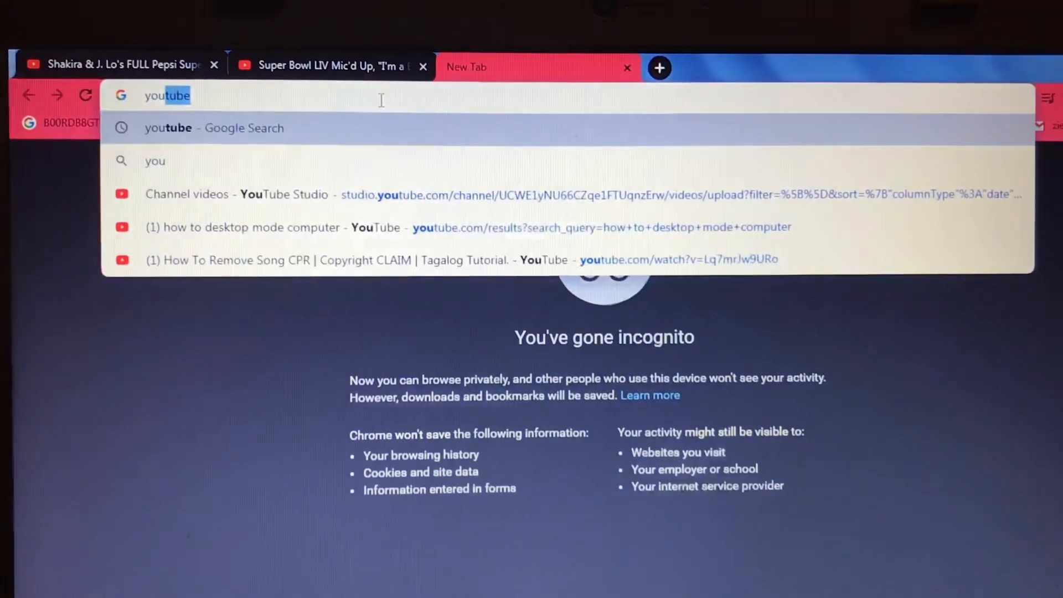
pyautogui.press('Enter')
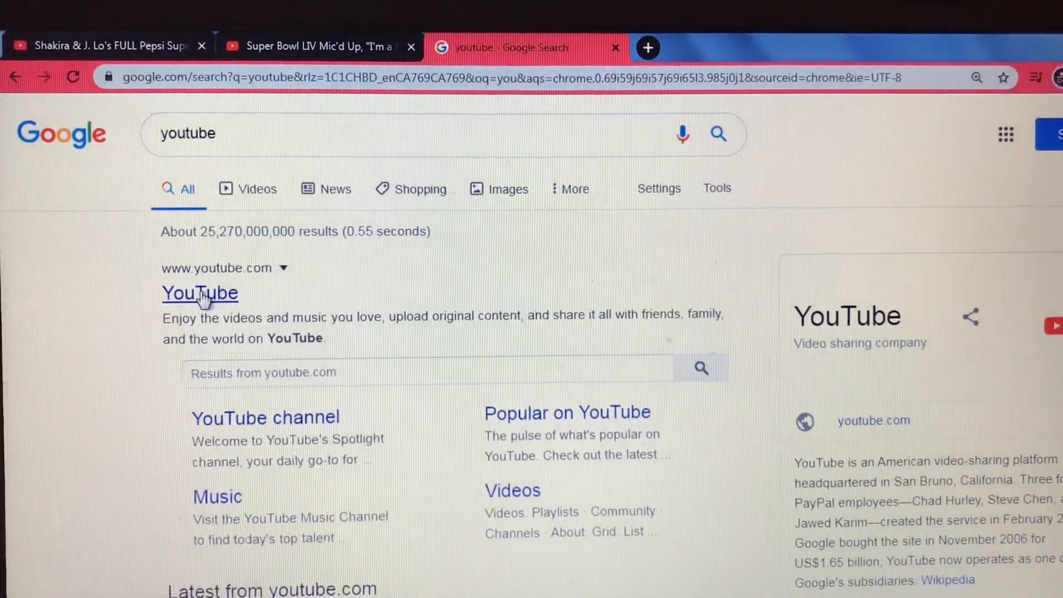
pyautogui.click(199, 293)
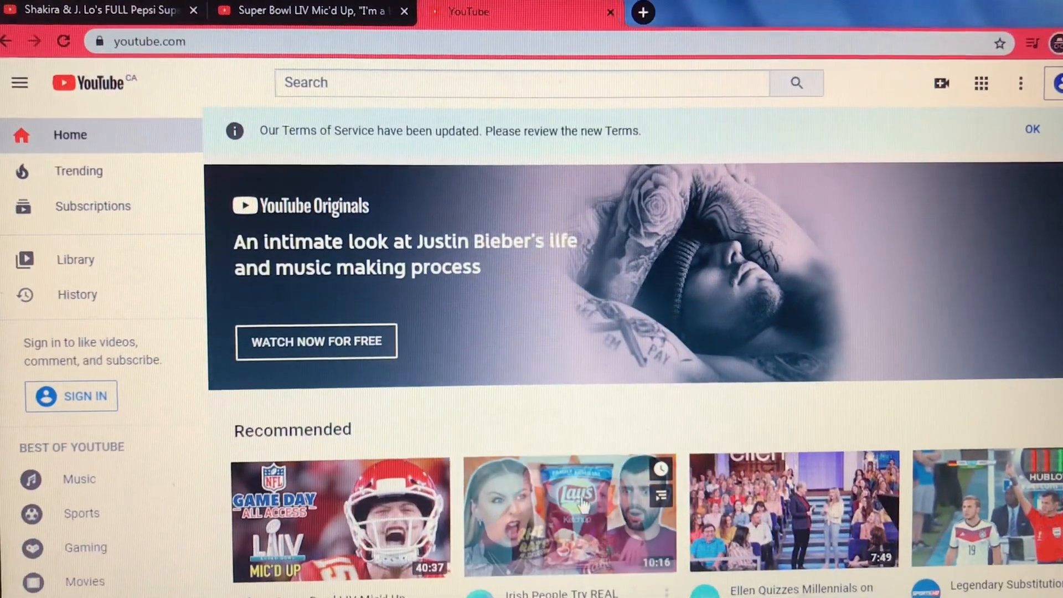
pyautogui.click(570, 512)
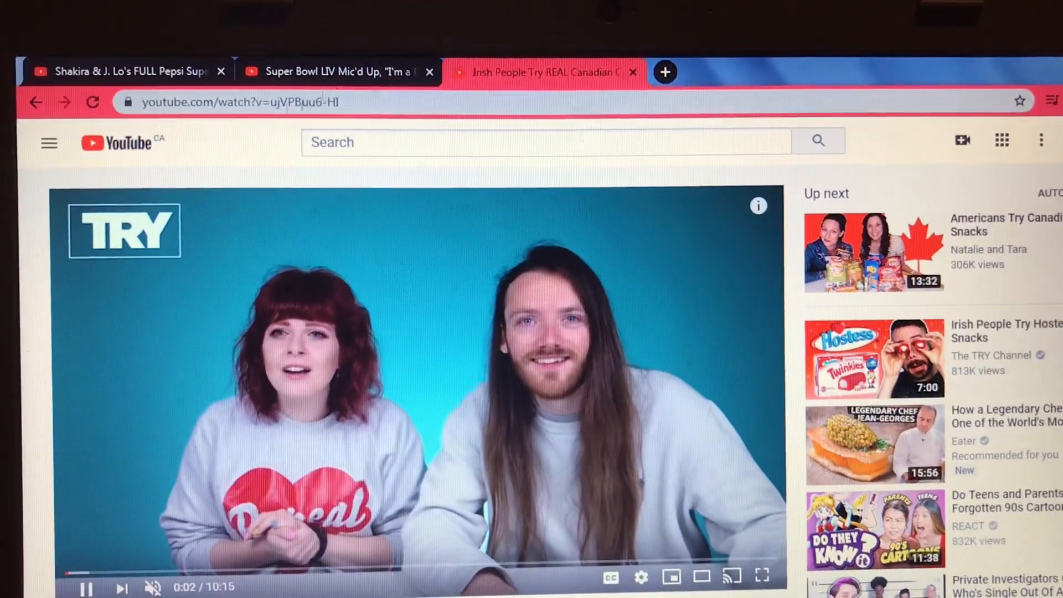
pyautogui.moveTo(535, 72)
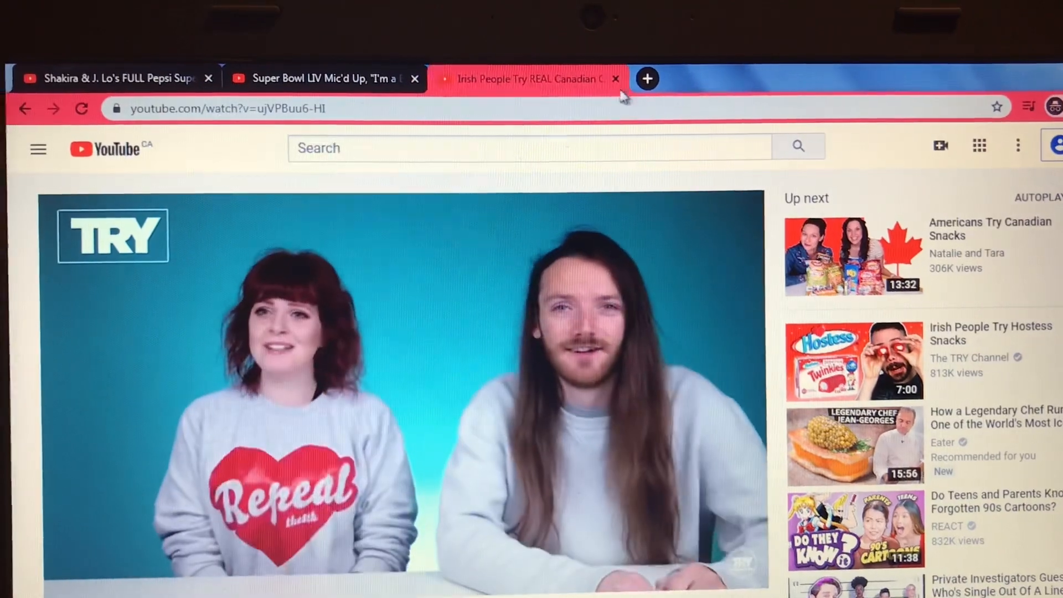
# Step: Close the snacks, Super Bowl LIV Mic'd Up and remaining incognito tabs
pyautogui.click(615, 79)
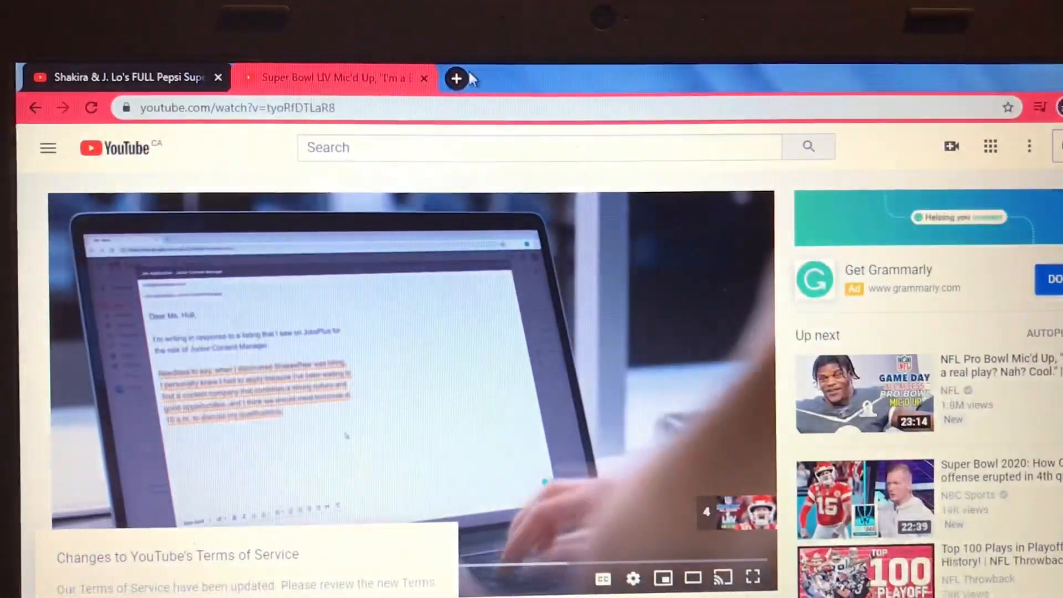
pyautogui.click(425, 77)
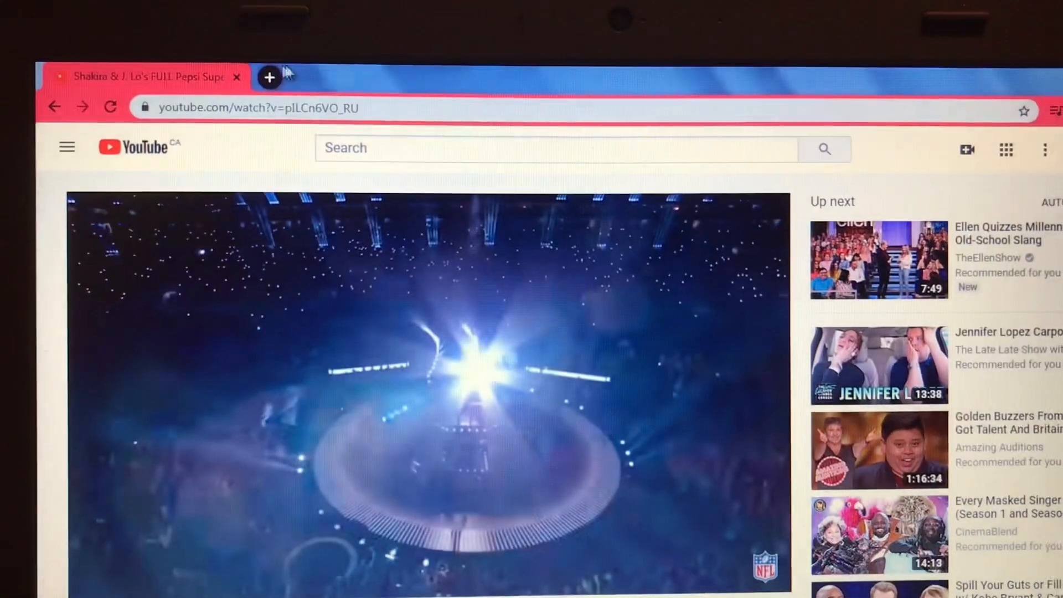
pyautogui.click(270, 76)
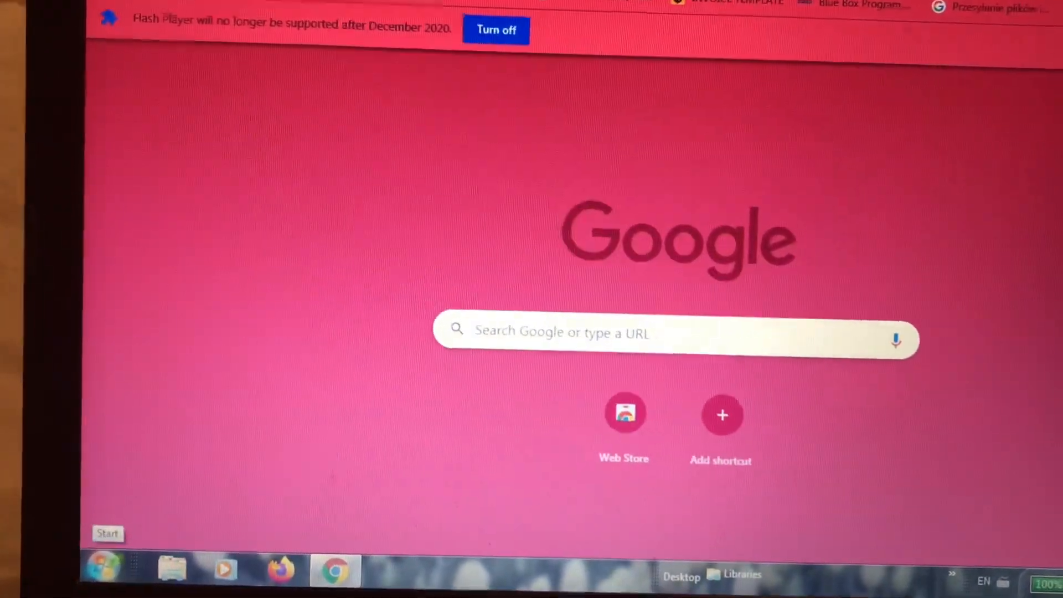
# Step: Search 'co' in the Start menu and launch Command Prompt from the results
pyautogui.click(495, 30)
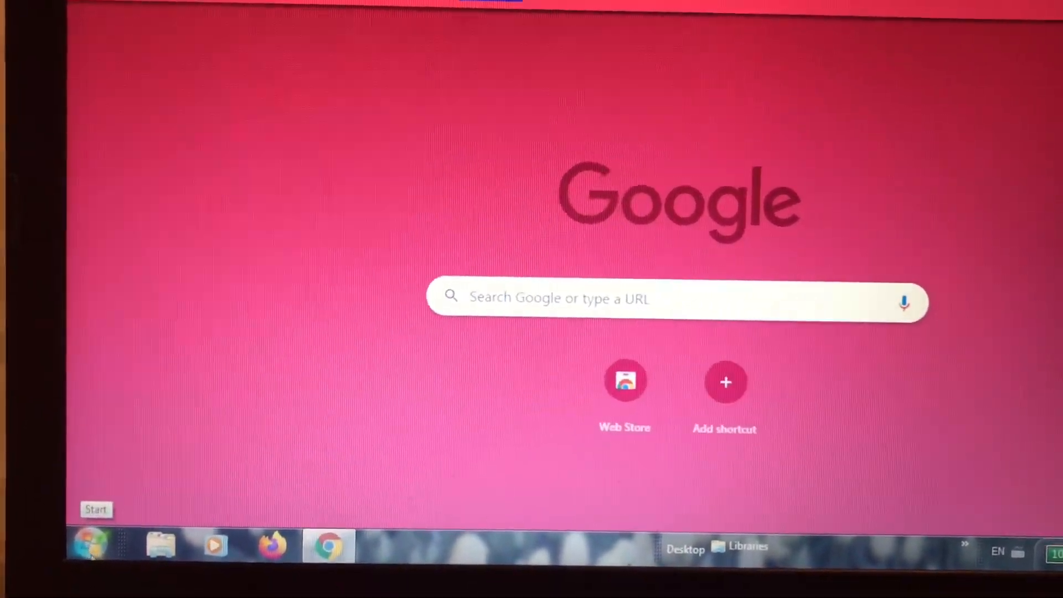
pyautogui.click(91, 546)
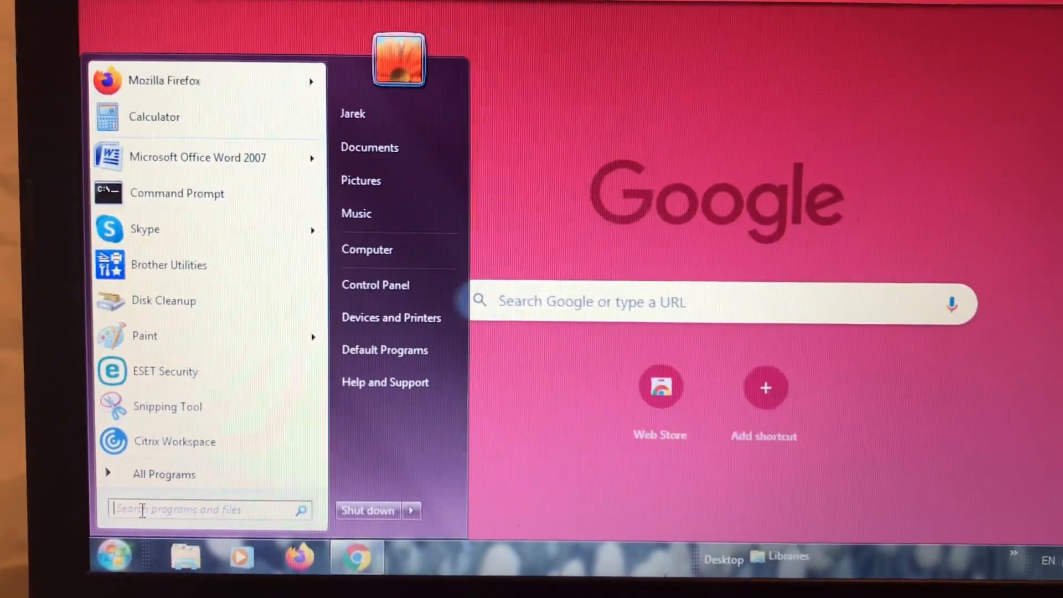
pyautogui.write('co')
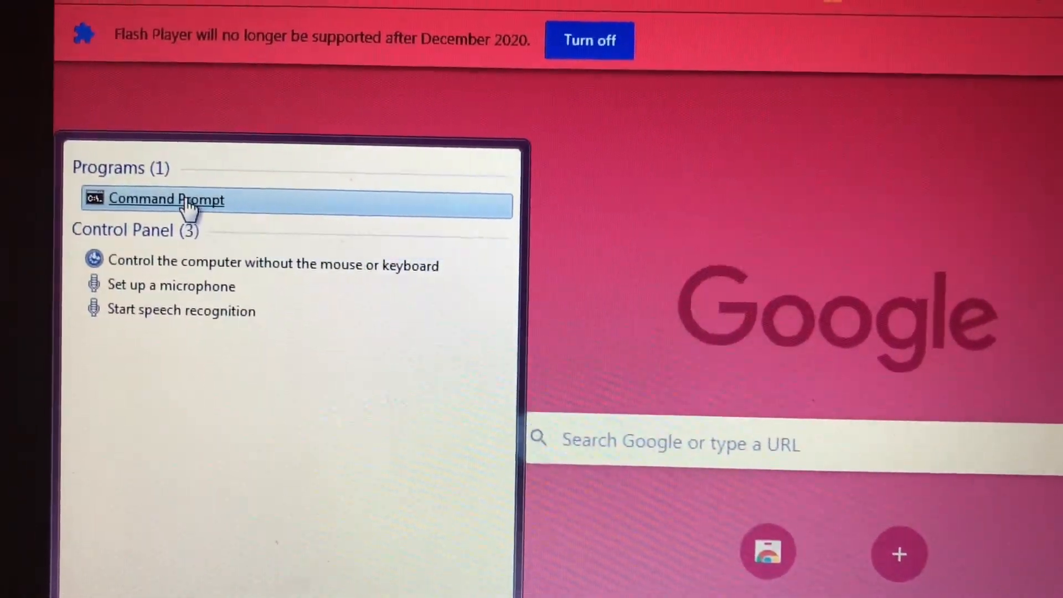
pyautogui.click(166, 199)
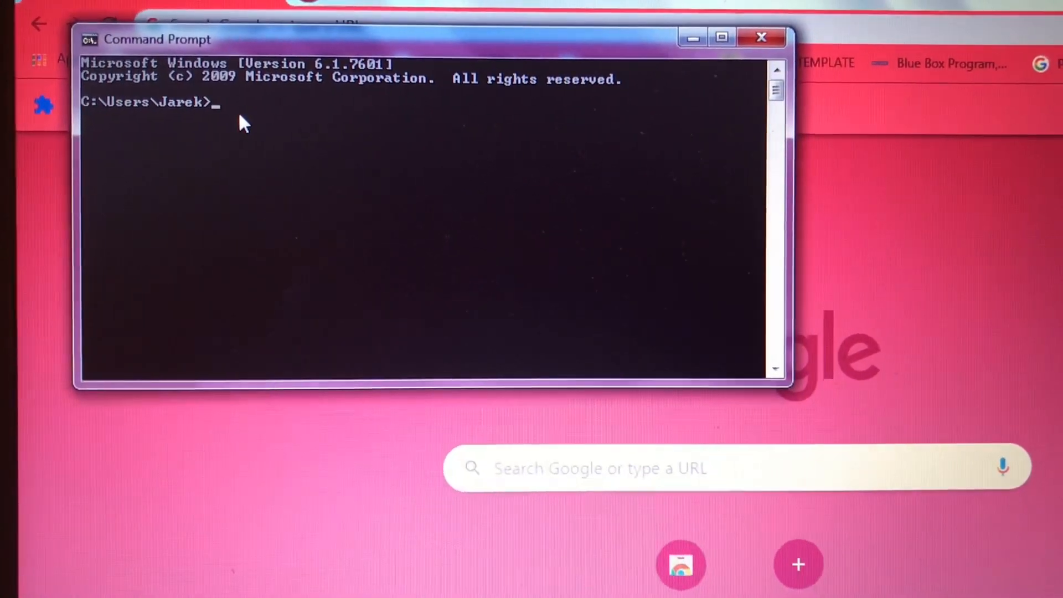
# Step: Run ipconfig /displaydns to list the cached DNS records
pyautogui.write('ipco')
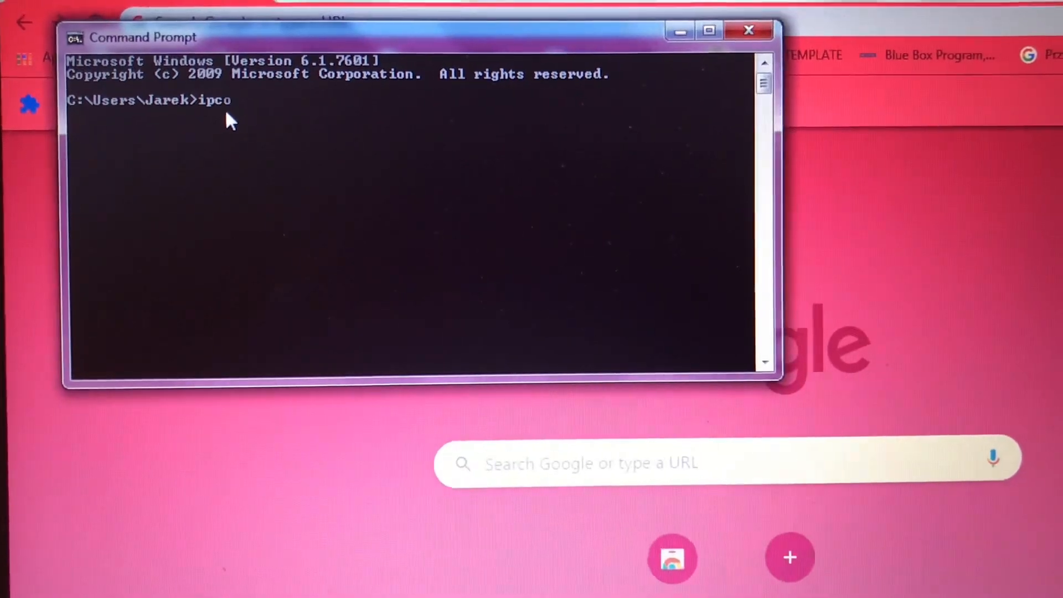
pyautogui.write('nfig')
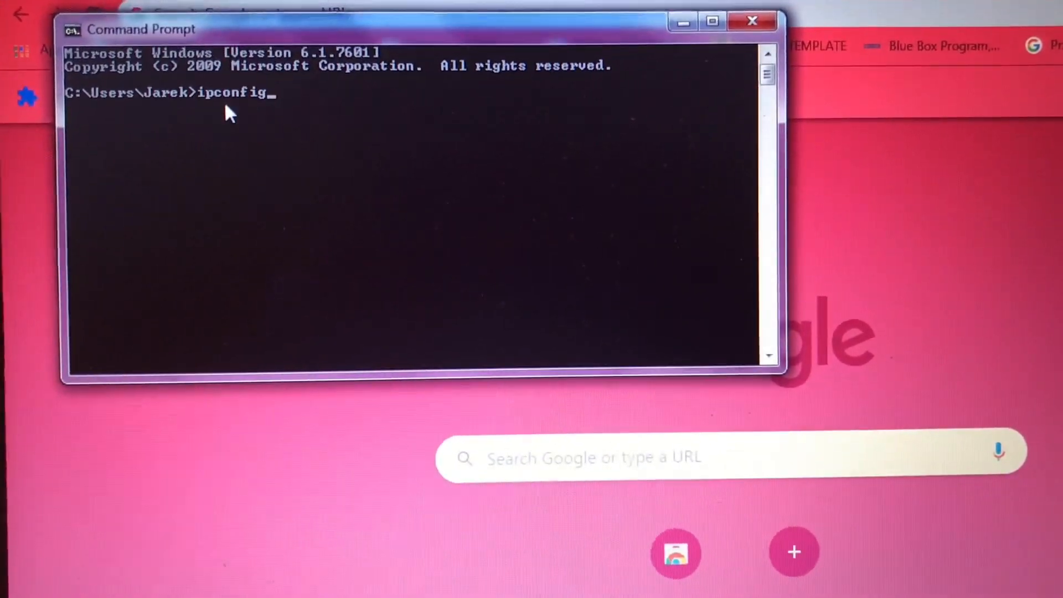
pyautogui.write('/')
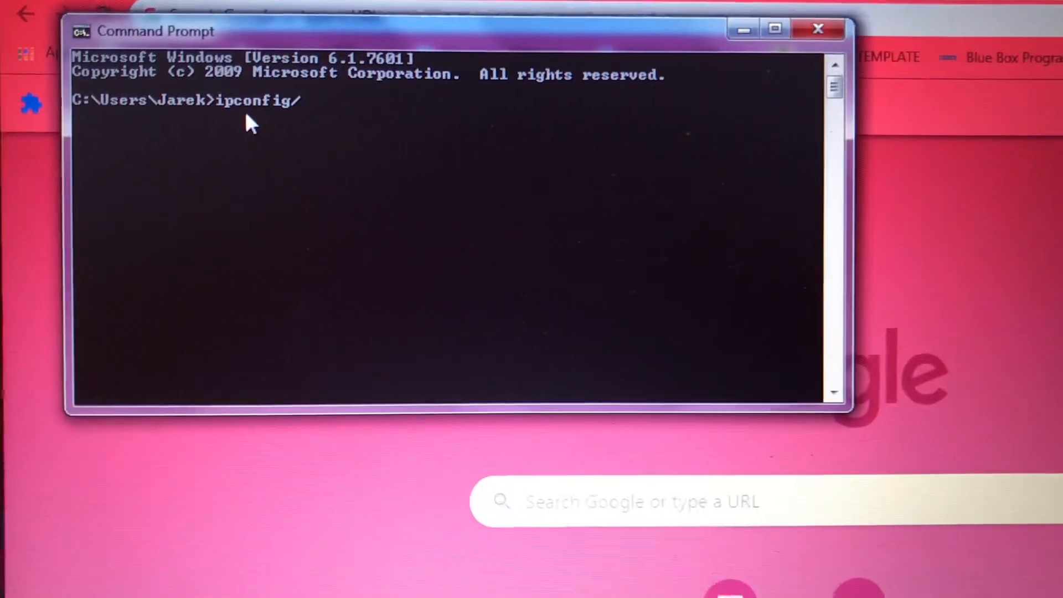
pyautogui.write('dis')
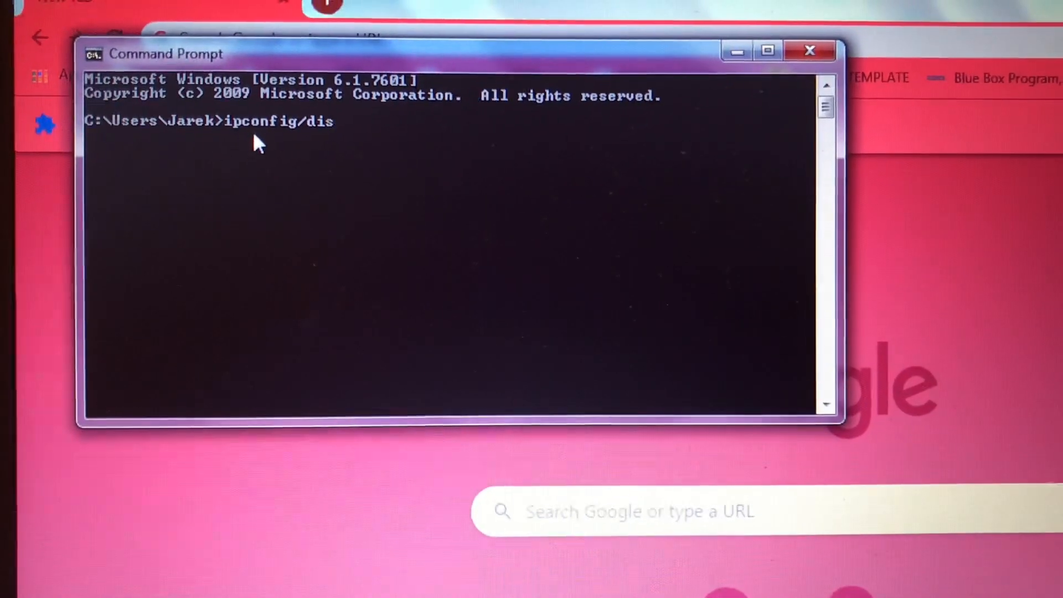
pyautogui.write('play')
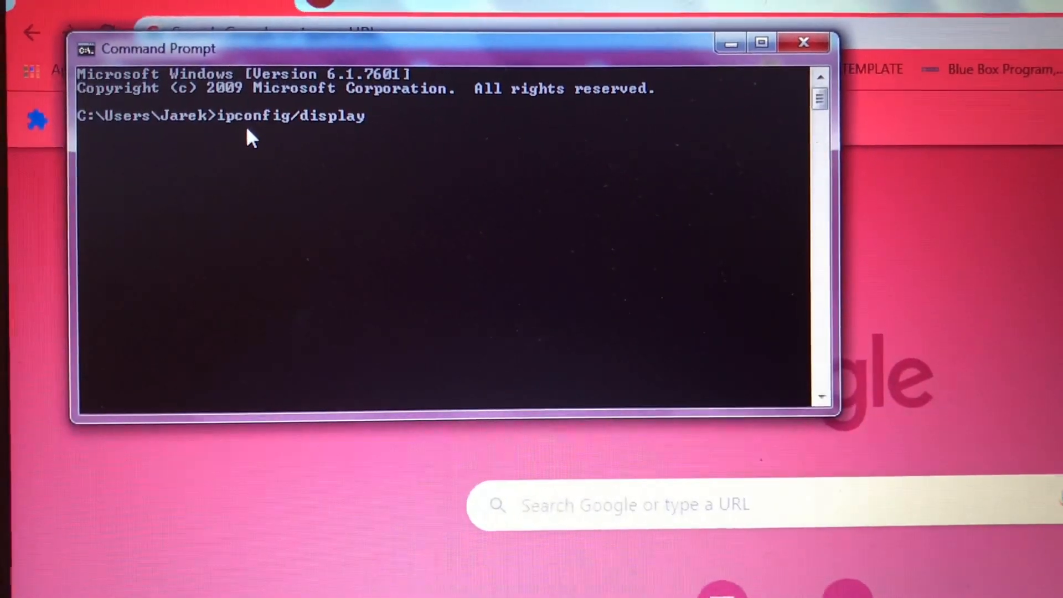
pyautogui.write('dns')
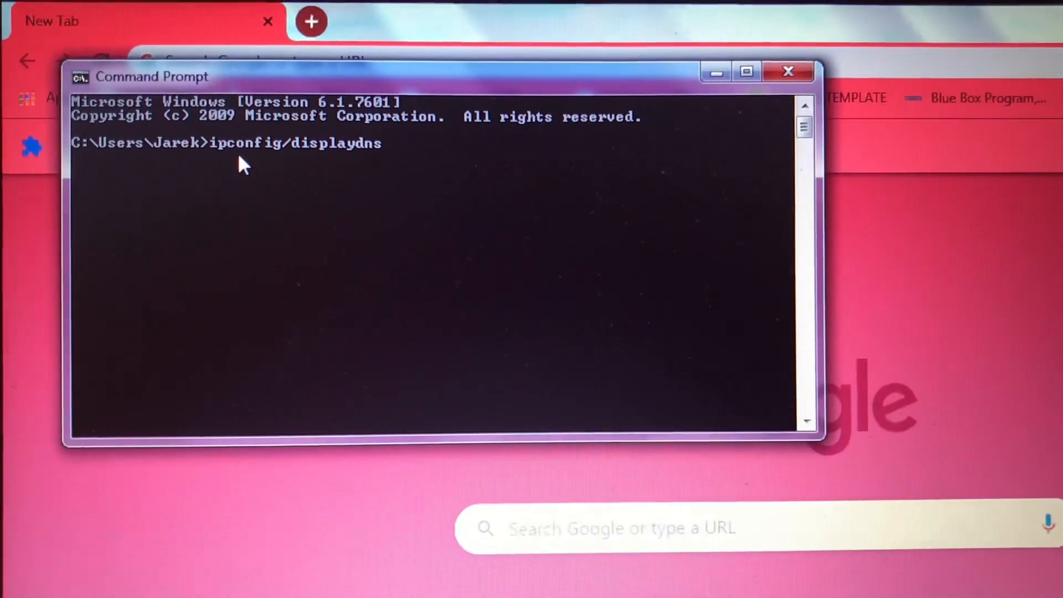
pyautogui.press('enter')
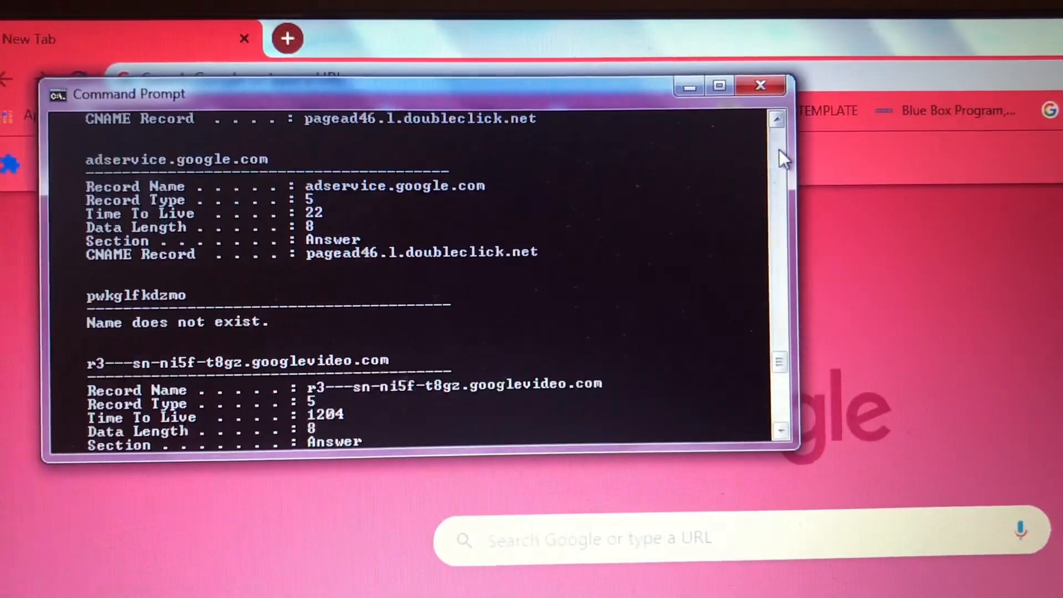
# Step: Scroll to the end of the DNS listing, then close the Command Prompt window
pyautogui.scroll(-3)
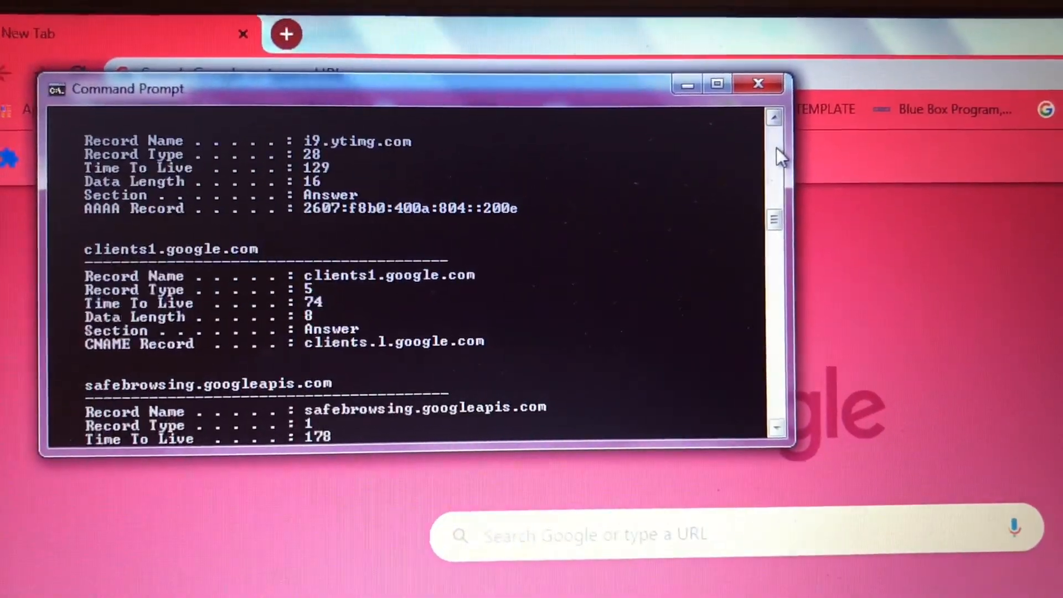
pyautogui.scroll(-3)
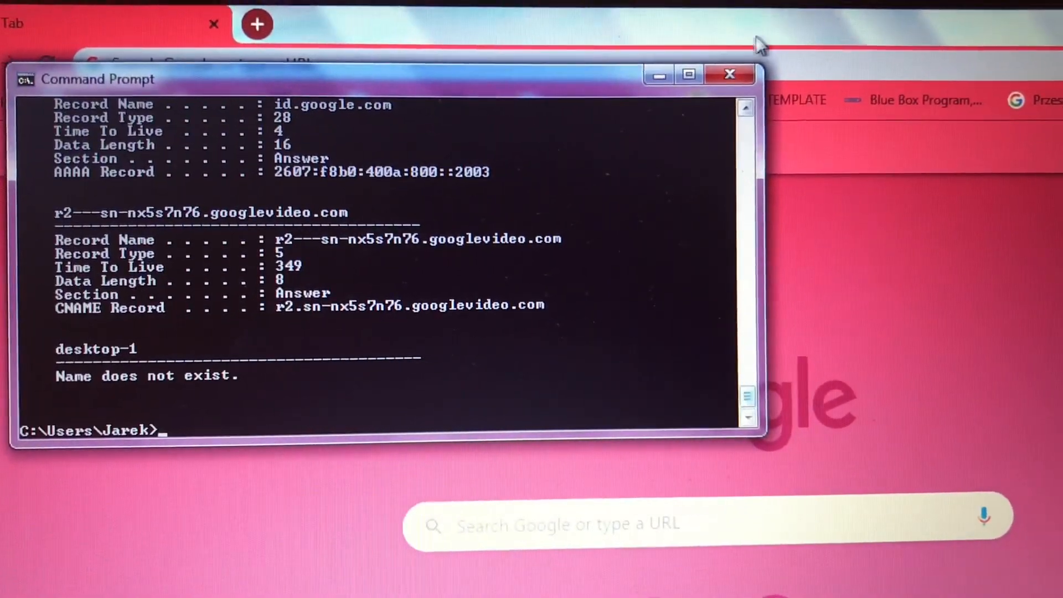
pyautogui.click(730, 74)
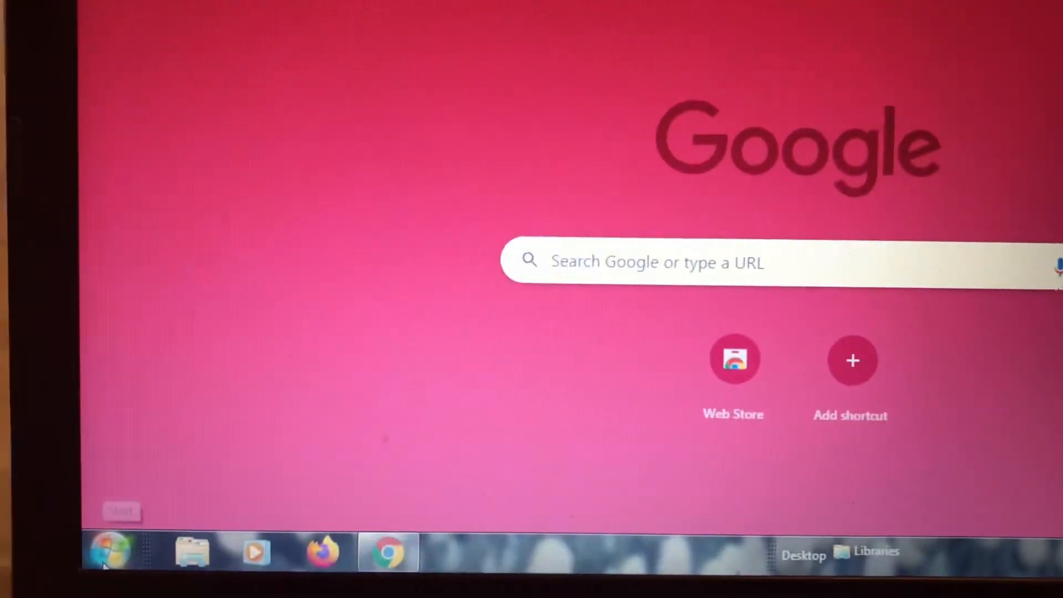
# Step: Launch a fresh Command Prompt window from the Start menu
pyautogui.click(109, 550)
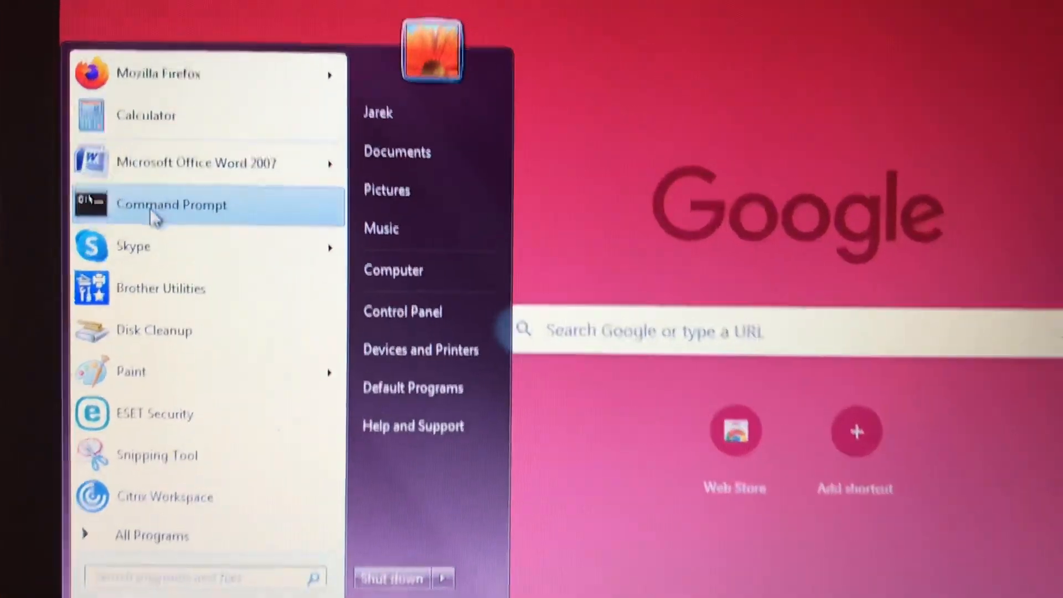
pyautogui.click(170, 205)
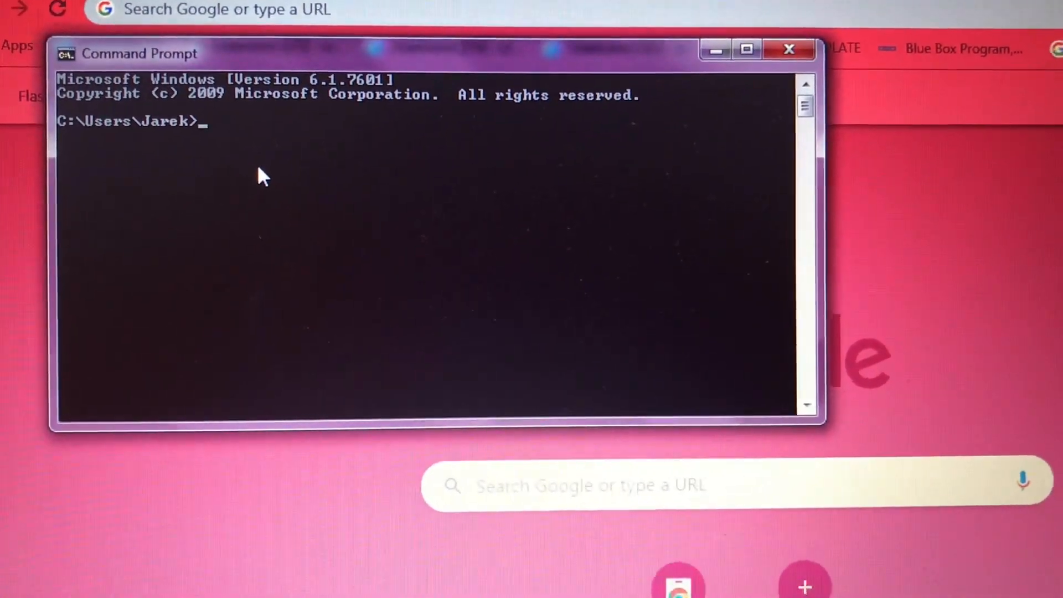
# Step: Type ipconfig /flushdns at the prompt without running it yet
pyautogui.write('ipc')
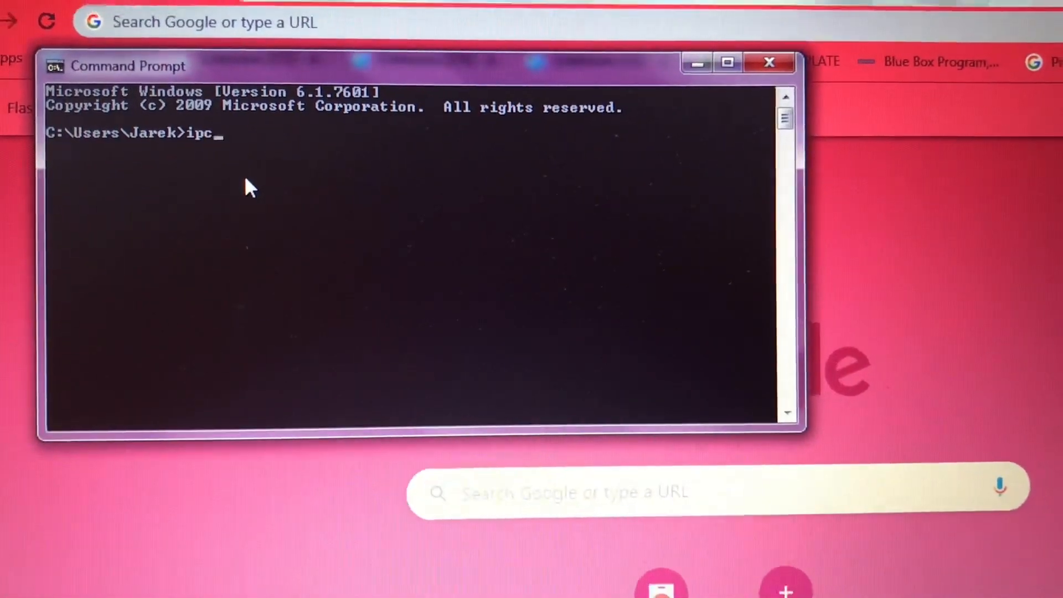
pyautogui.write('onfig')
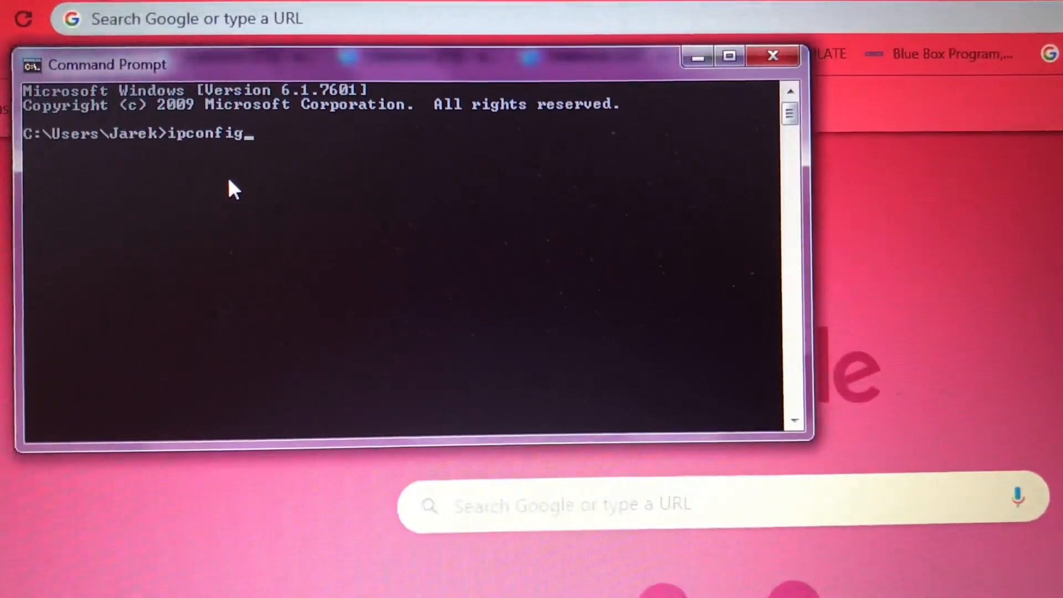
pyautogui.write('/')
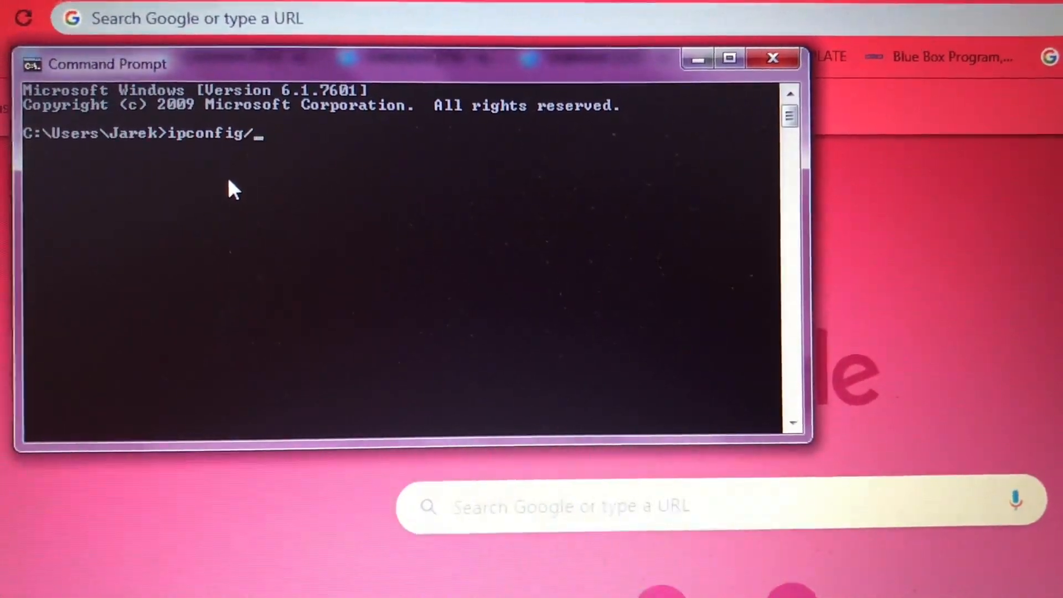
pyautogui.write('f')
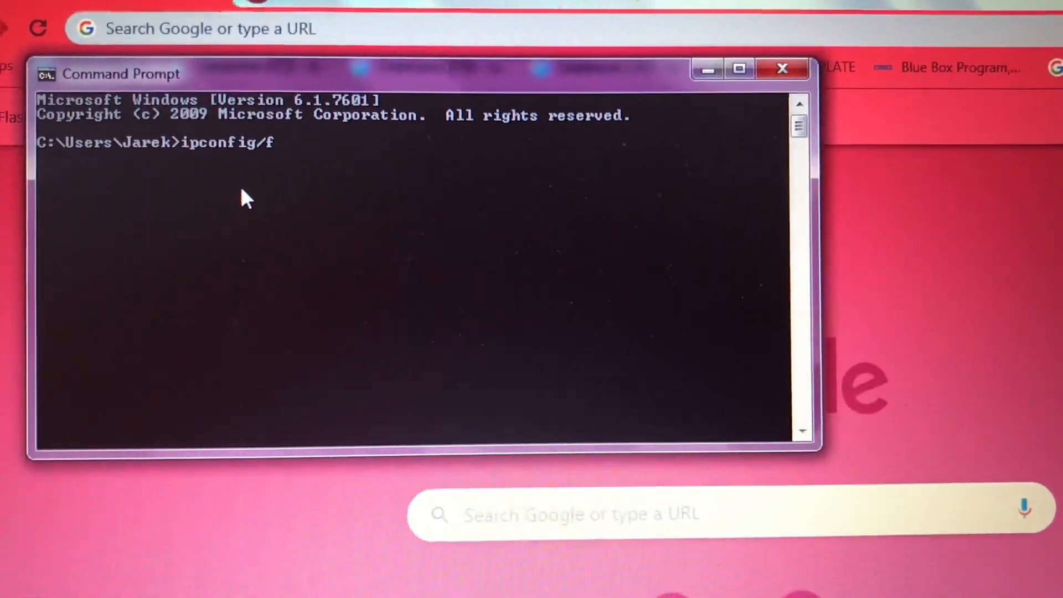
pyautogui.write('lu')
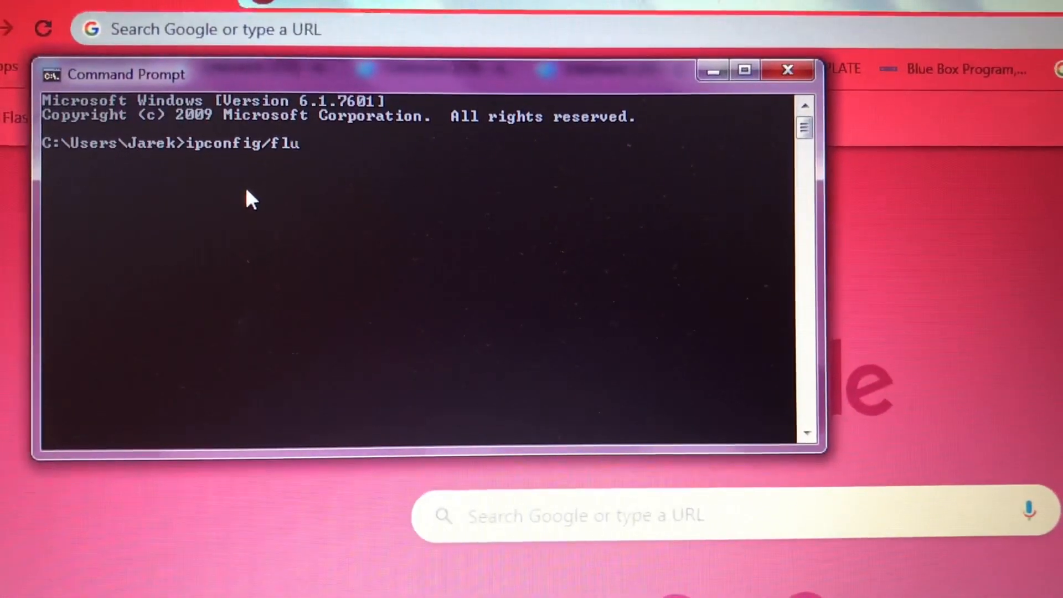
pyautogui.write('sg')
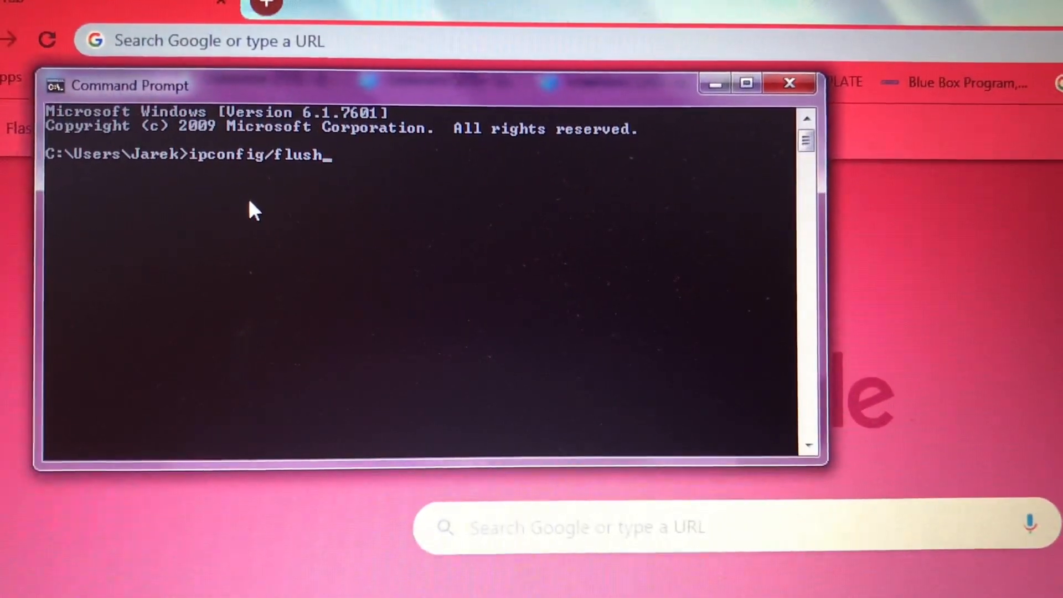
pyautogui.write('dns')
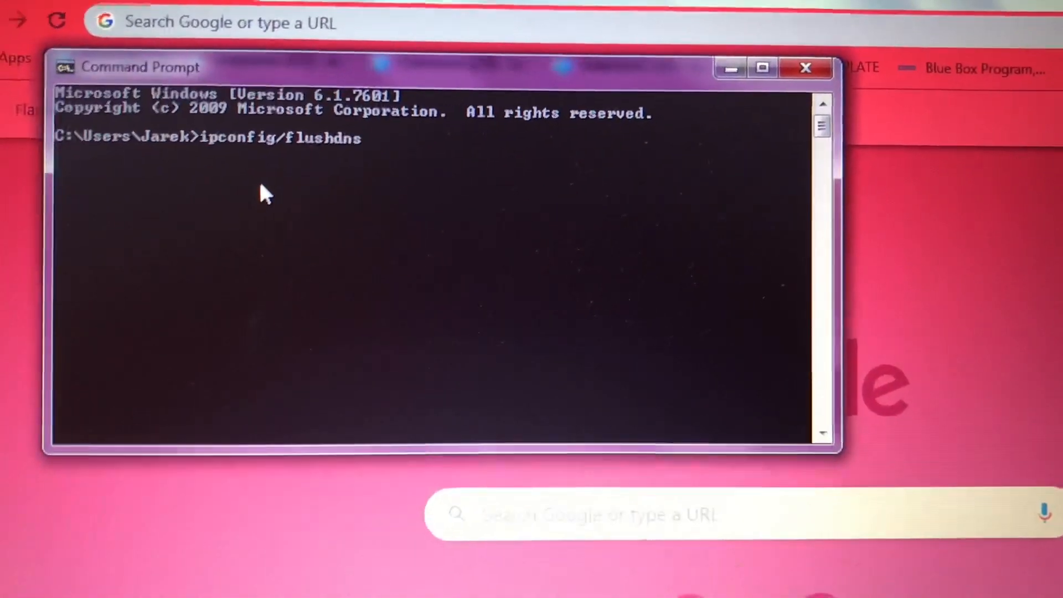